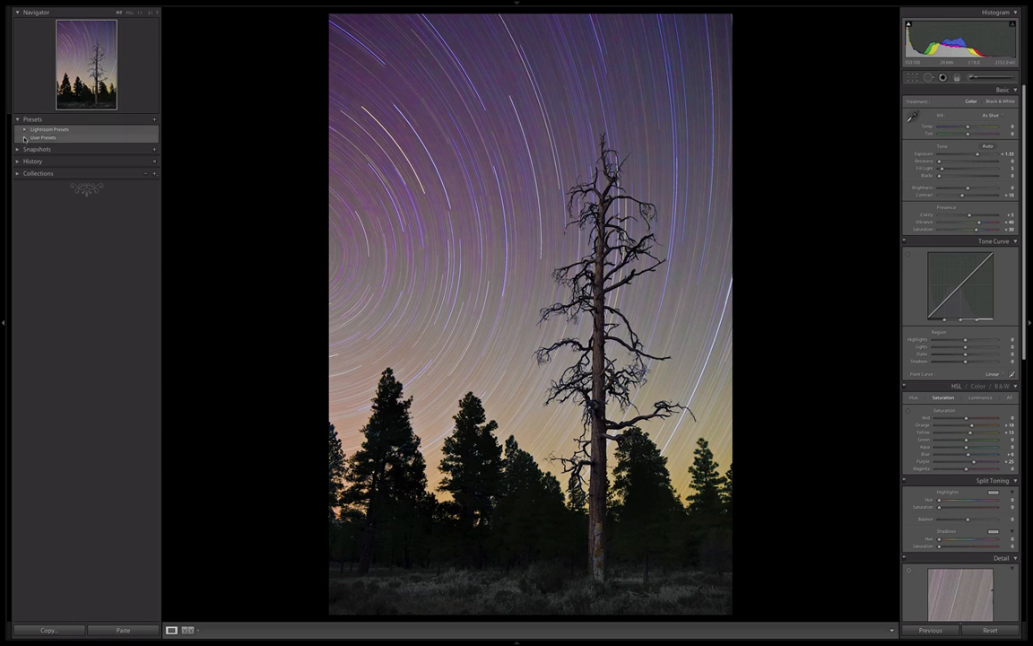
# After trying a User Presets import, open the Presets preferences and show the presets folder
pyautogui.rightClick(46, 169)
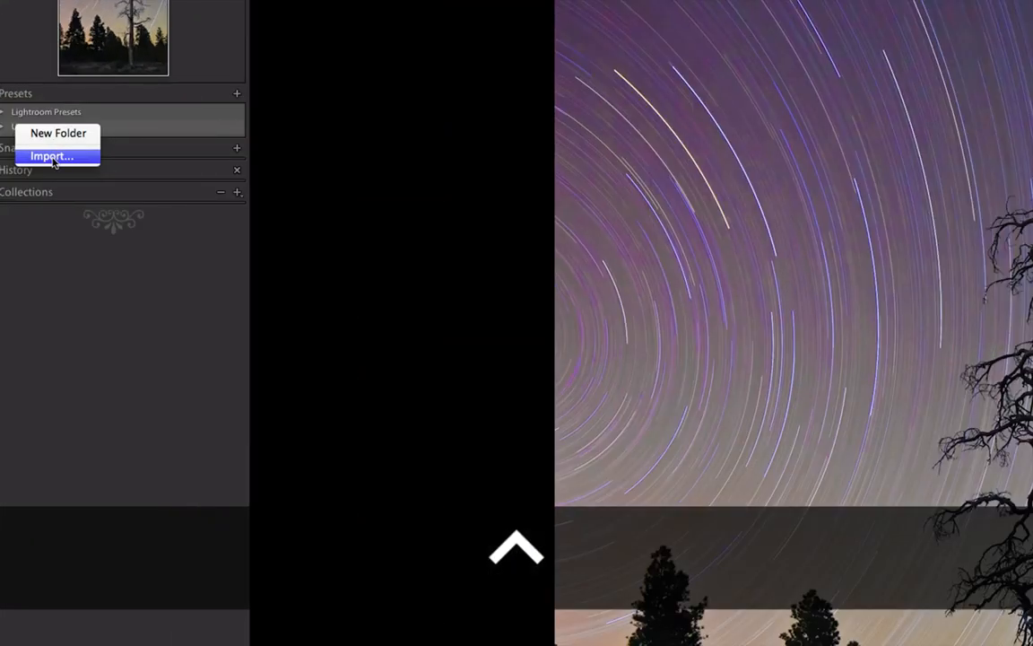
pyautogui.click(51, 155)
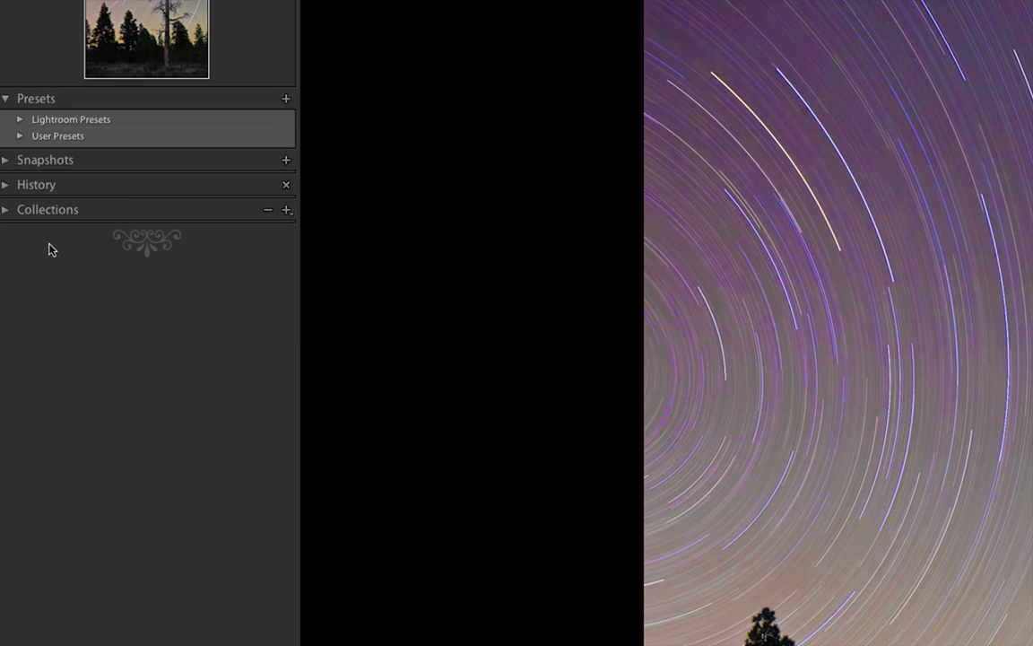
pyautogui.moveTo(55, 249)
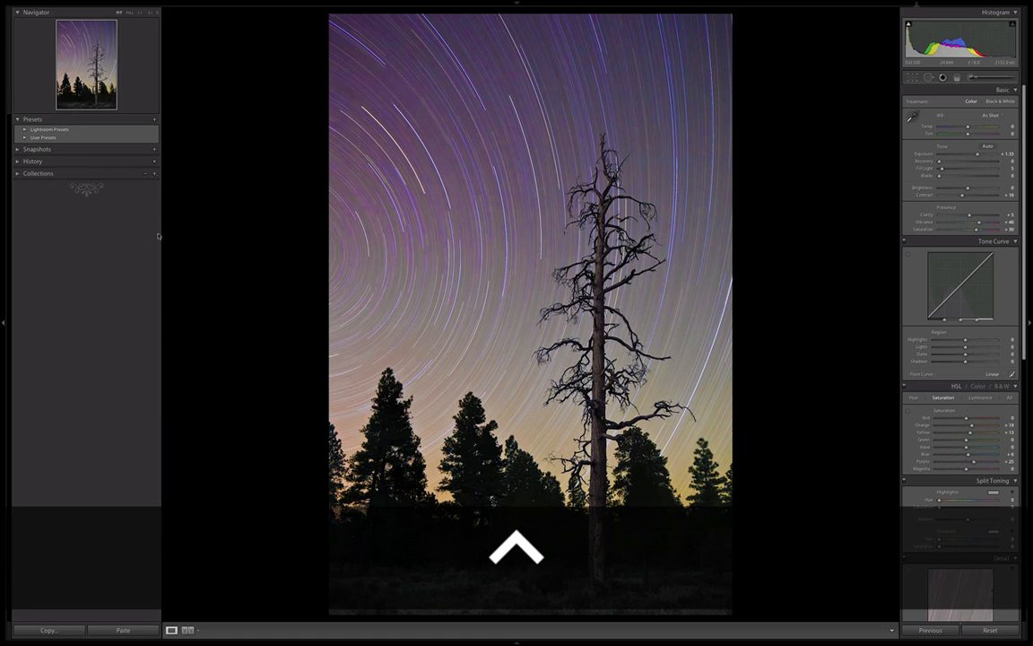
pyautogui.click(36, 4)
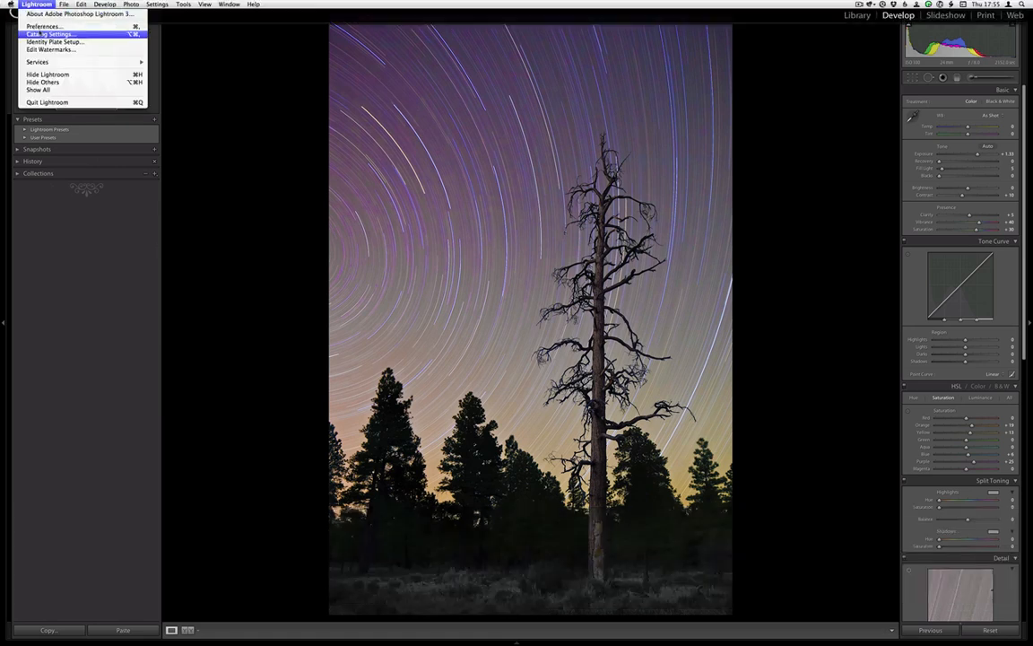
pyautogui.click(43, 26)
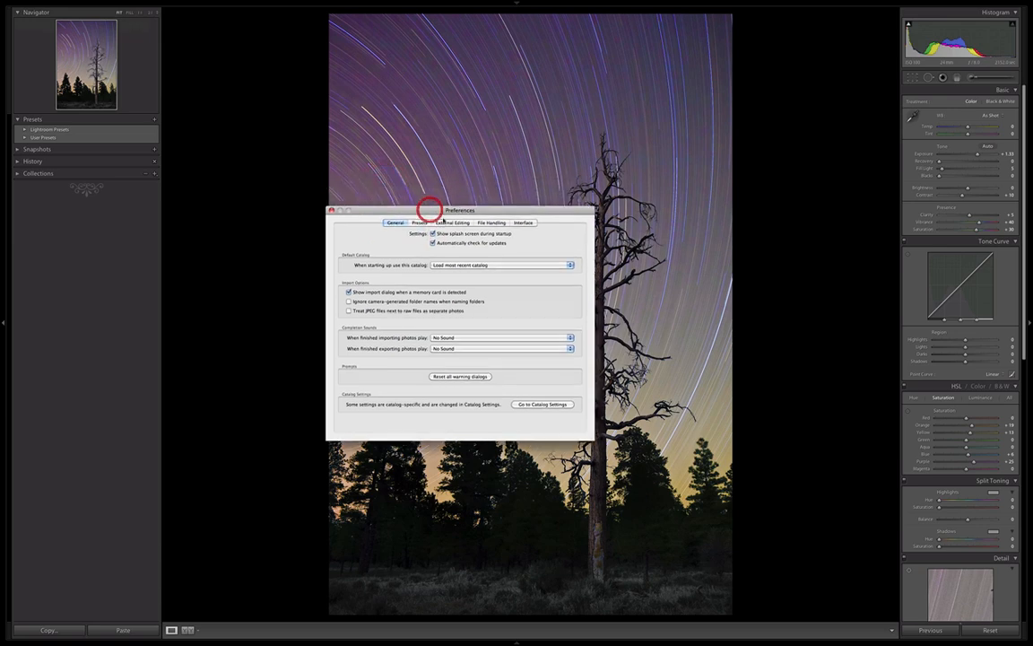
pyautogui.click(415, 218)
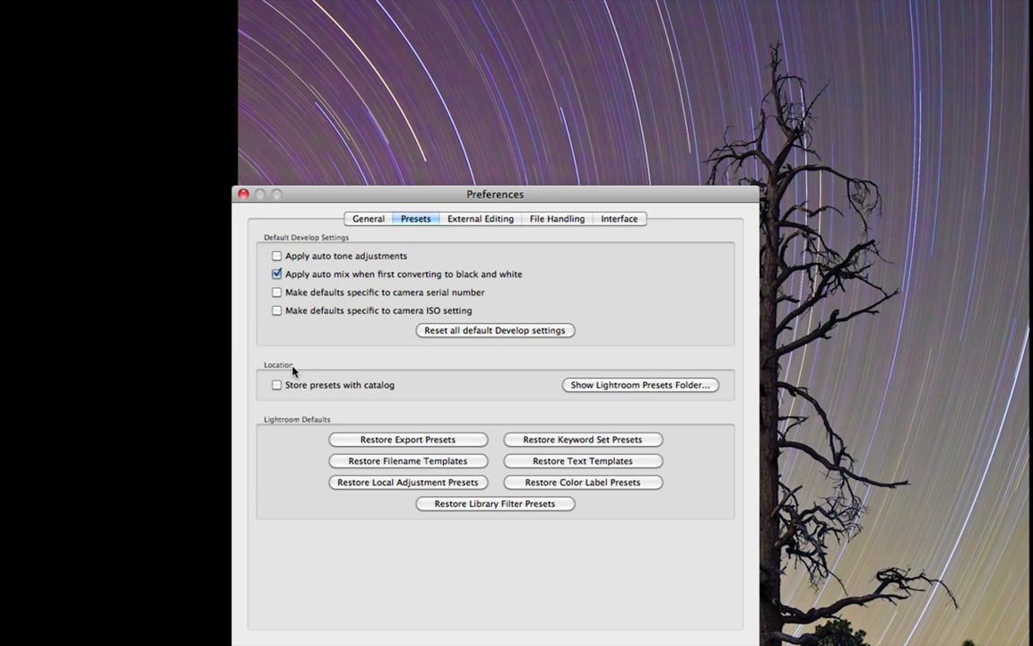
pyautogui.moveTo(347, 387)
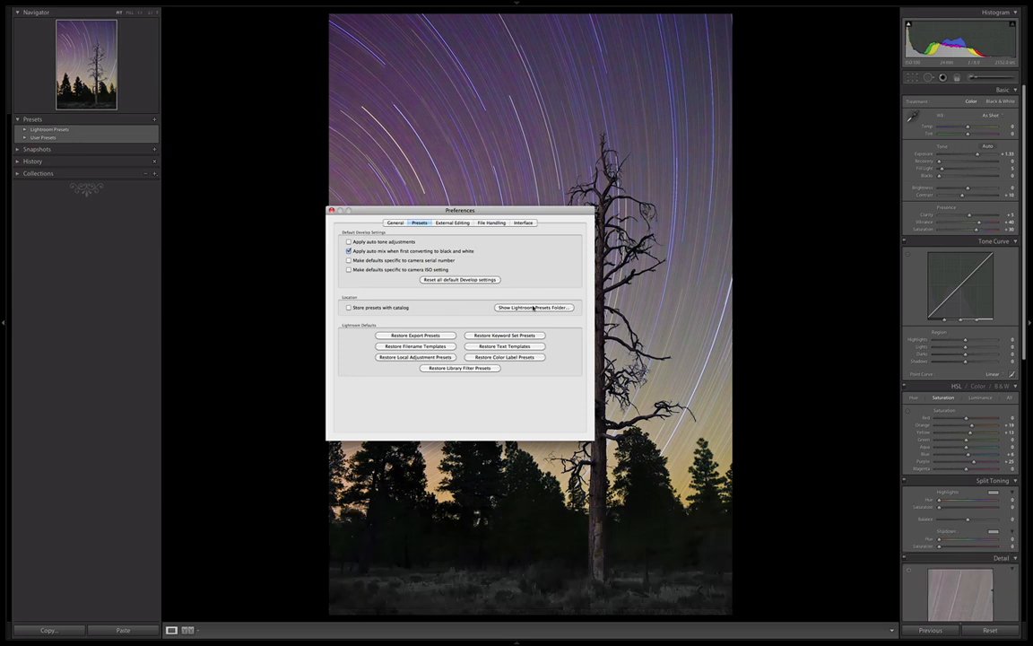
pyautogui.click(533, 307)
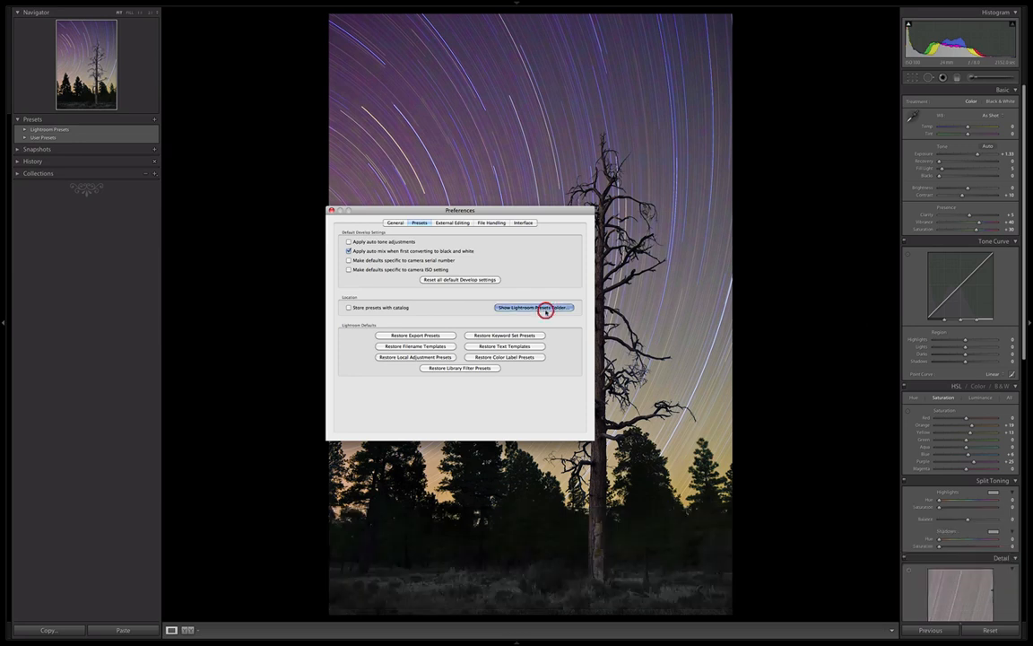
# Reveal Develop Presets and select all four preset folders in the LR presets window
pyautogui.click(533, 308)
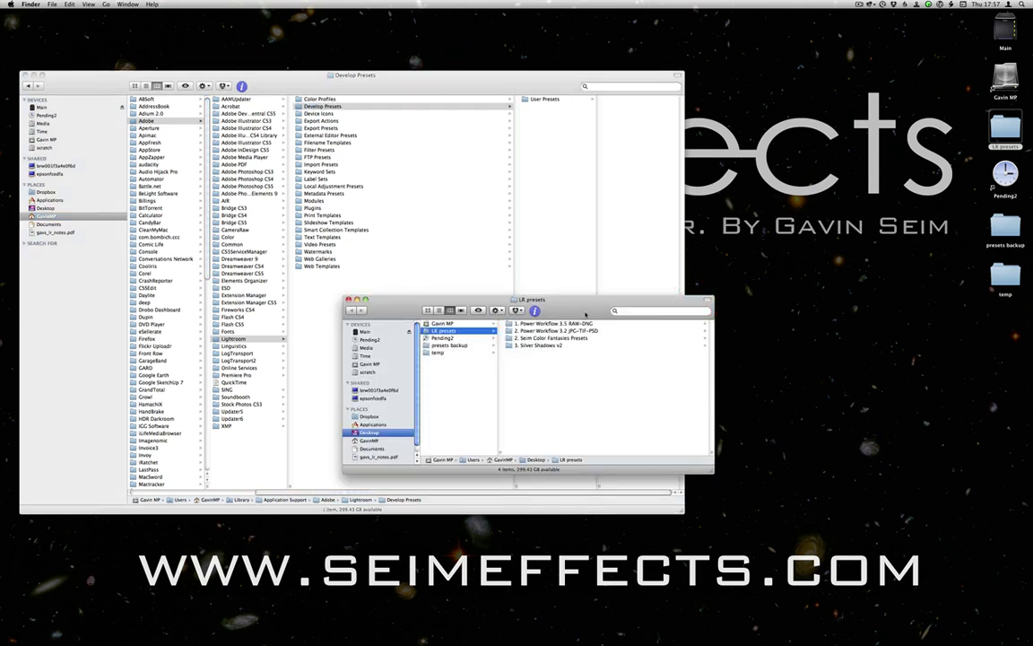
pyautogui.click(467, 323)
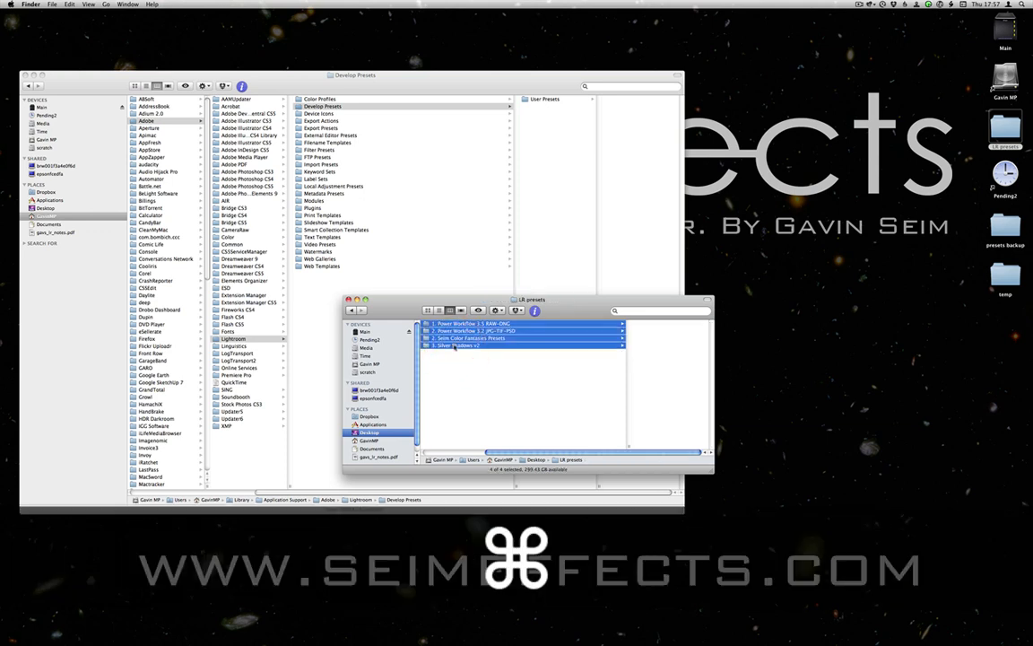
pyautogui.click(475, 322)
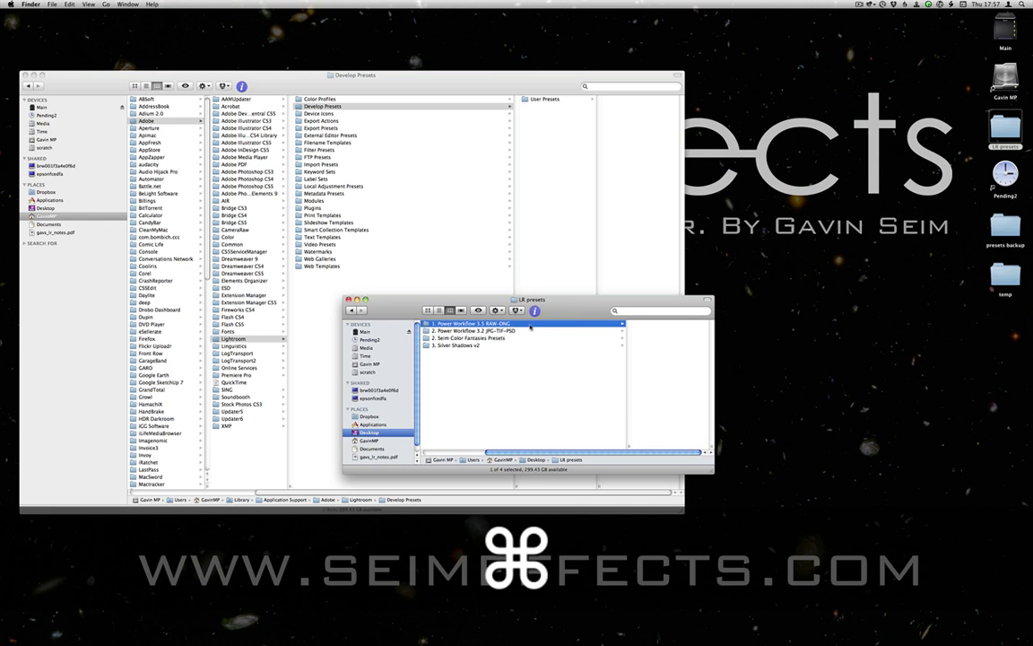
pyautogui.click(471, 338)
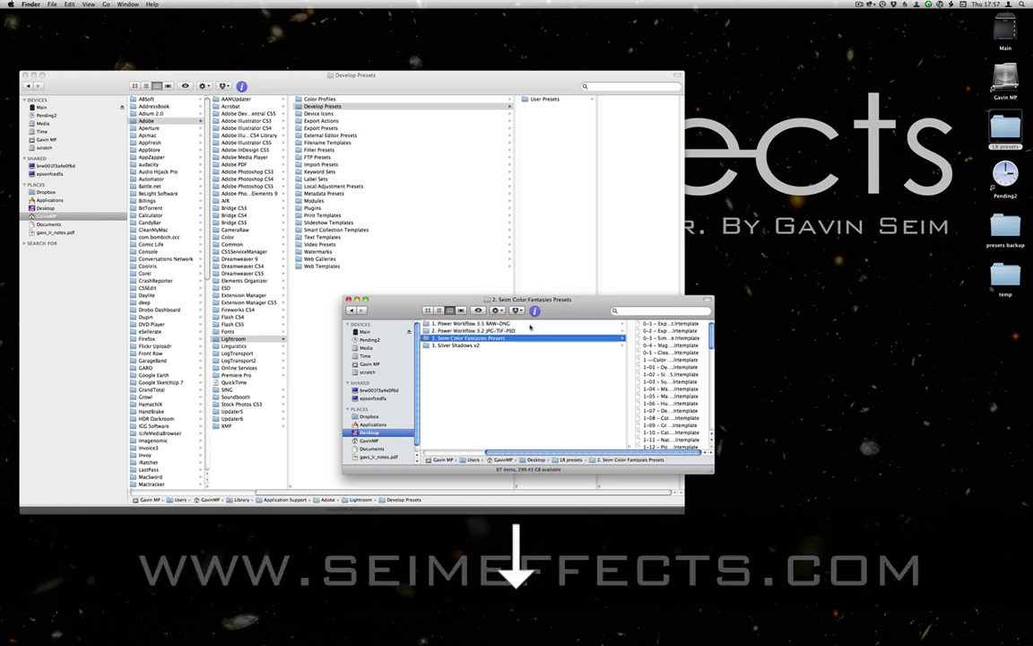
pyautogui.press('cmd+a')
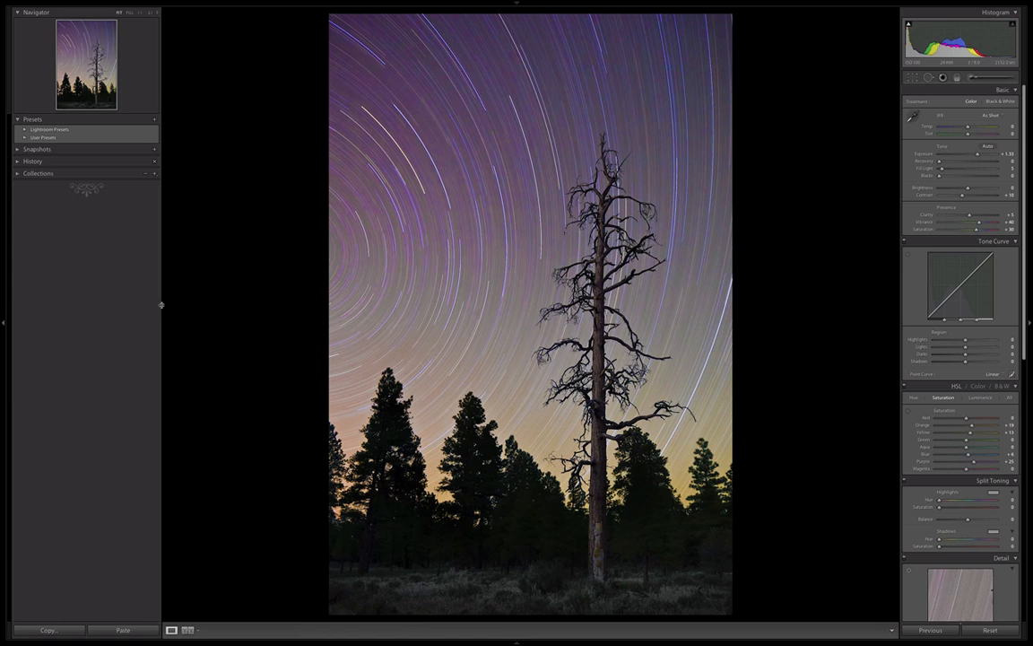
# Quit and relaunch Lightroom to list the new preset folders, then select the riverside portrait
pyautogui.press('cmd+q')
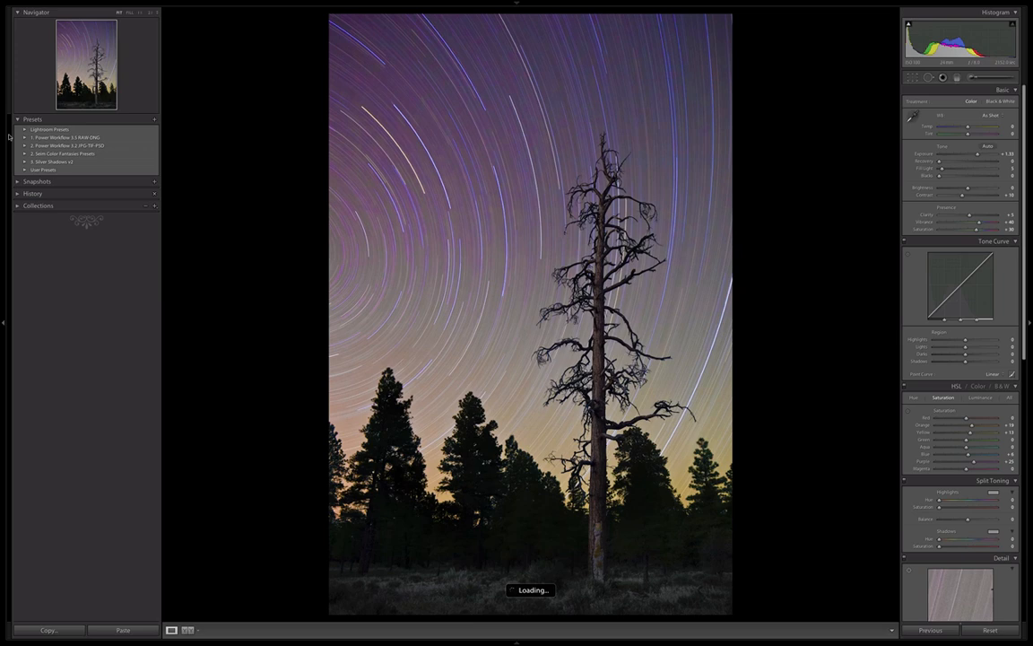
pyautogui.click(25, 144)
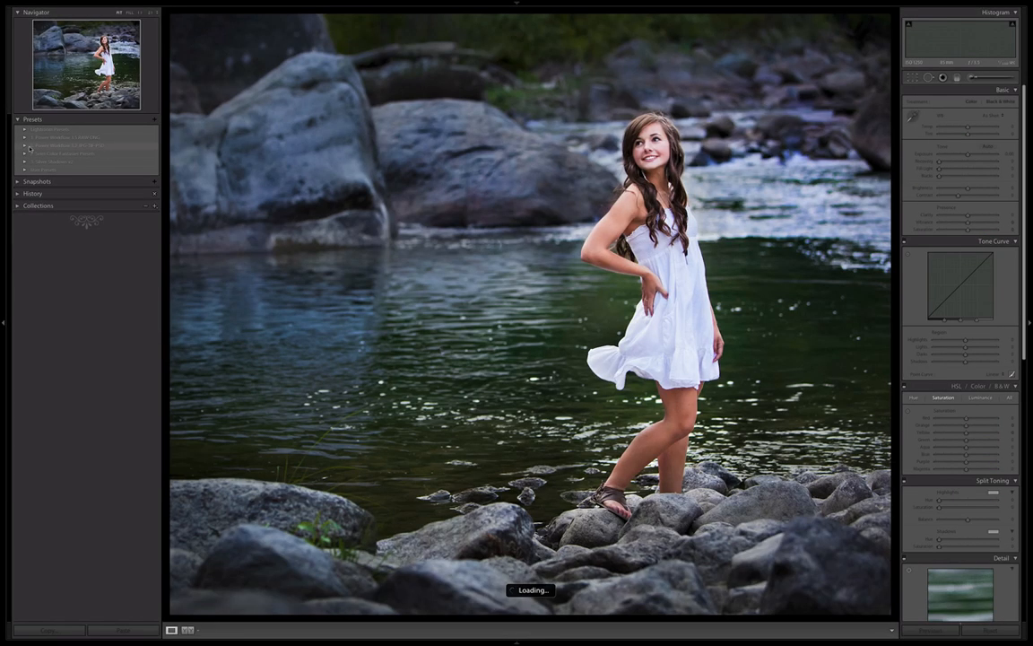
pyautogui.click(24, 145)
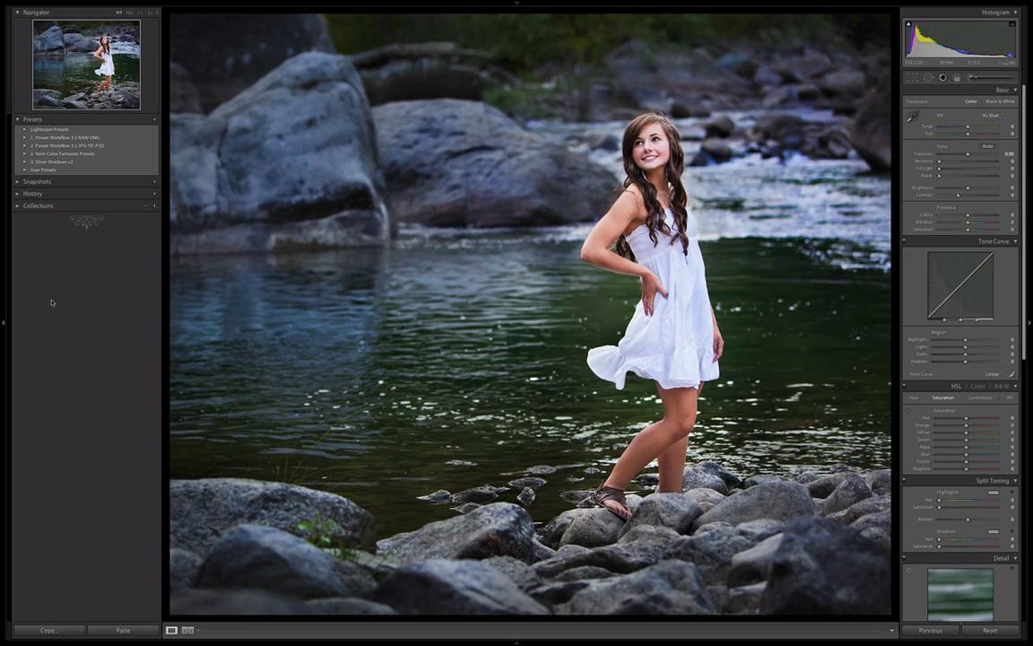
pyautogui.moveTo(759, 174)
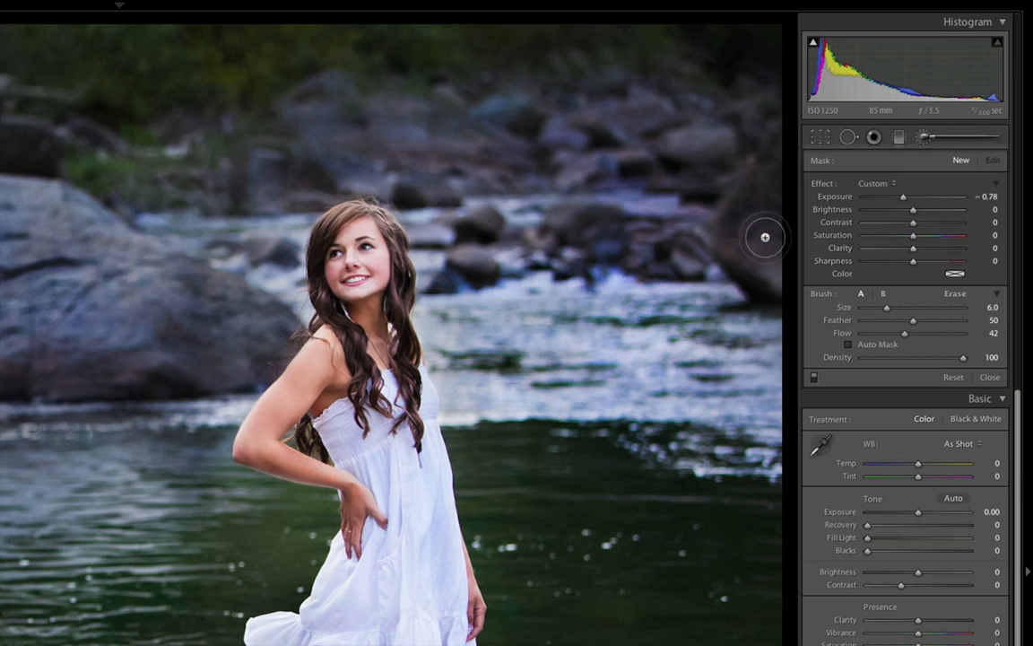
# Use the brush Effect presets list to reveal Local Adjustment Presets in Finder
pyautogui.click(879, 183)
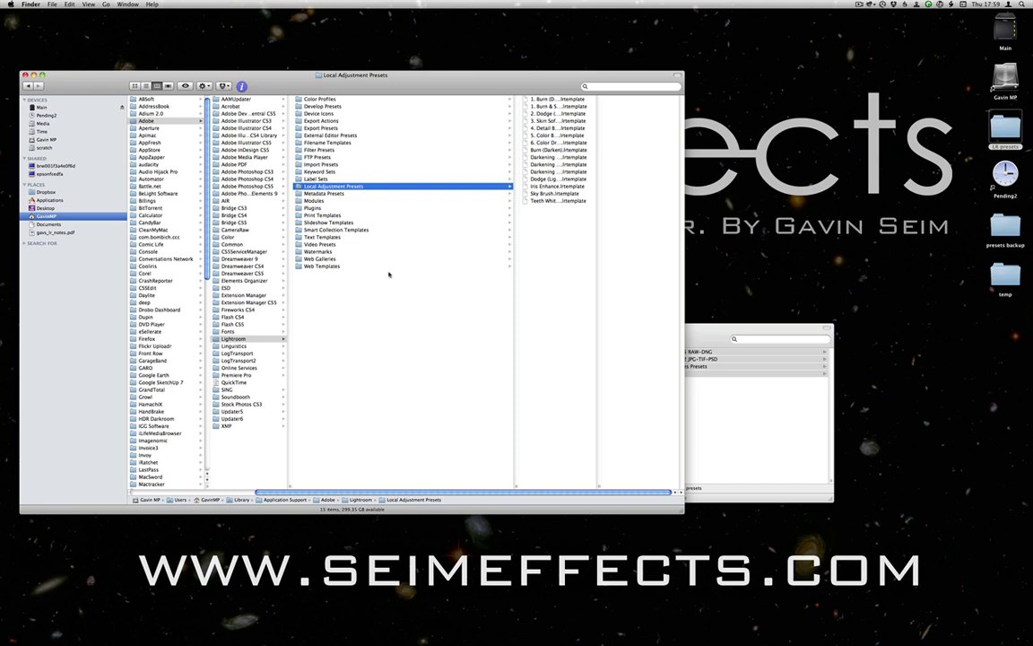
# Paste the Lightroom preset folders into desktop presets backup, keeping the existing Color Profiles
pyautogui.moveTo(354, 74); pyautogui.dragTo(448, 97)
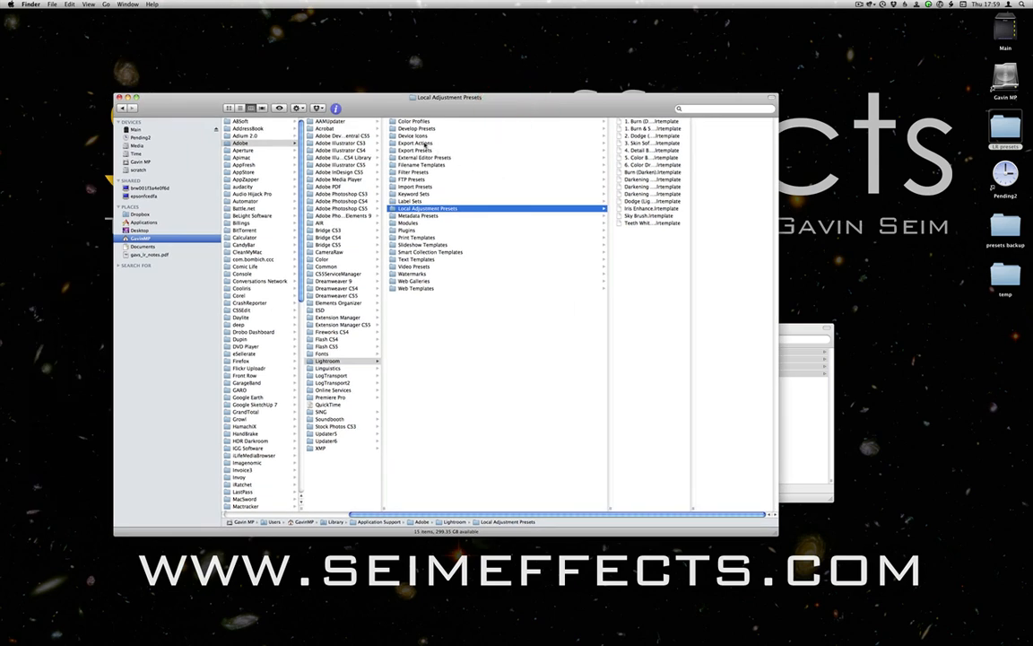
pyautogui.click(415, 128)
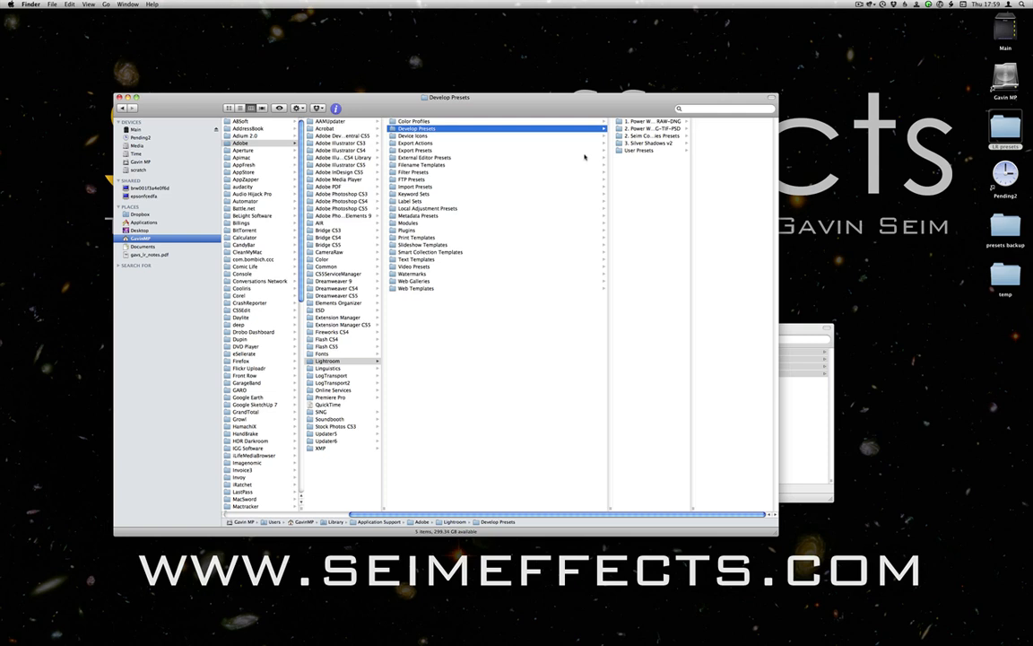
pyautogui.click(327, 360)
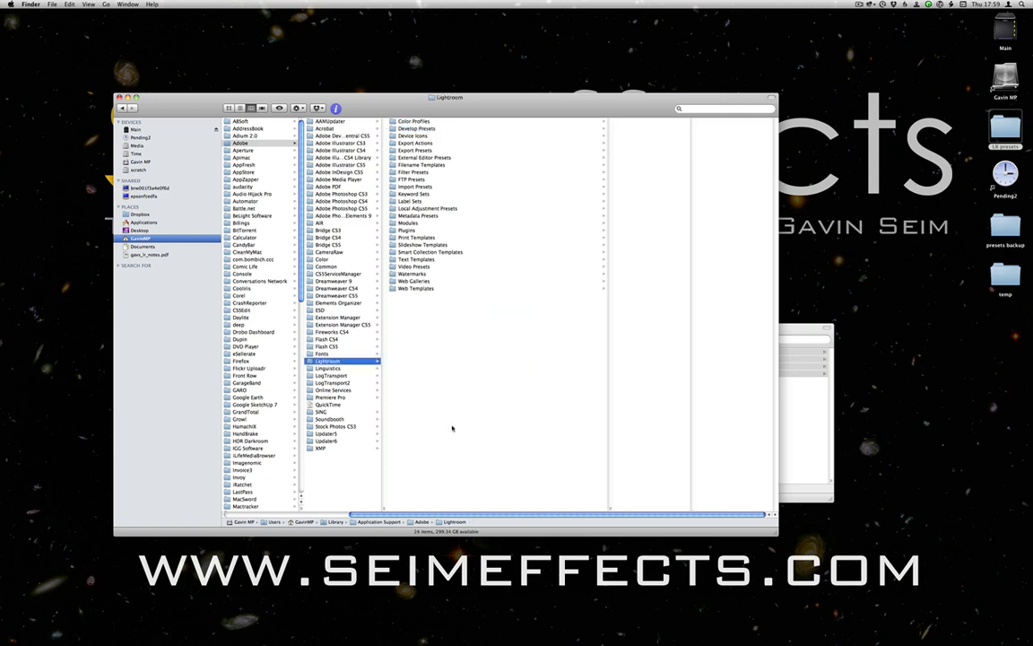
pyautogui.moveTo(467, 233)
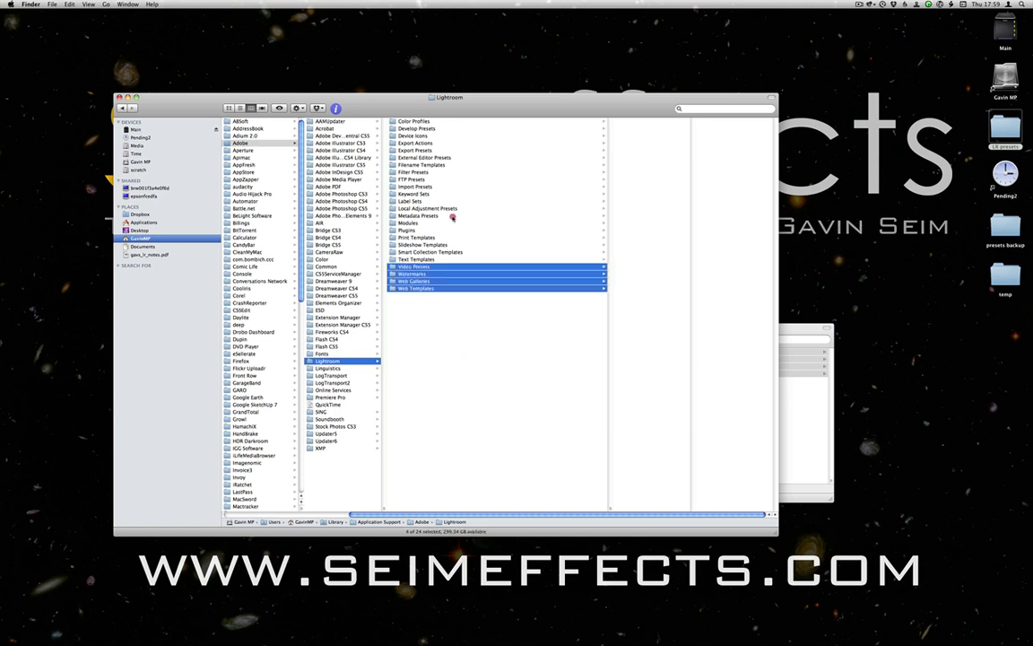
pyautogui.press('cmd+a')
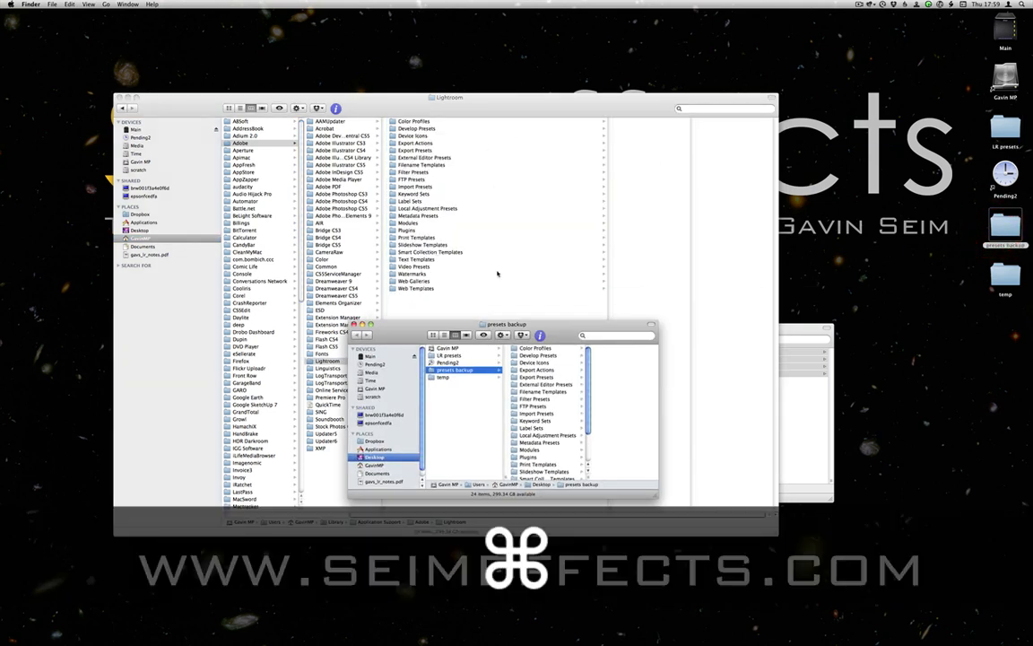
pyautogui.press('cmd+v')
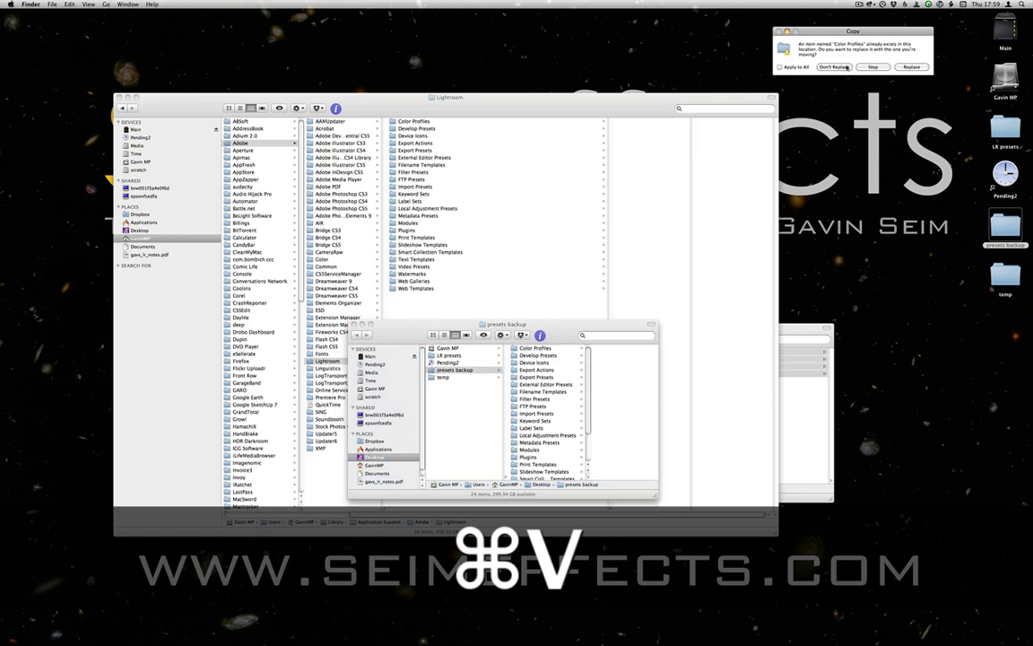
pyautogui.click(833, 67)
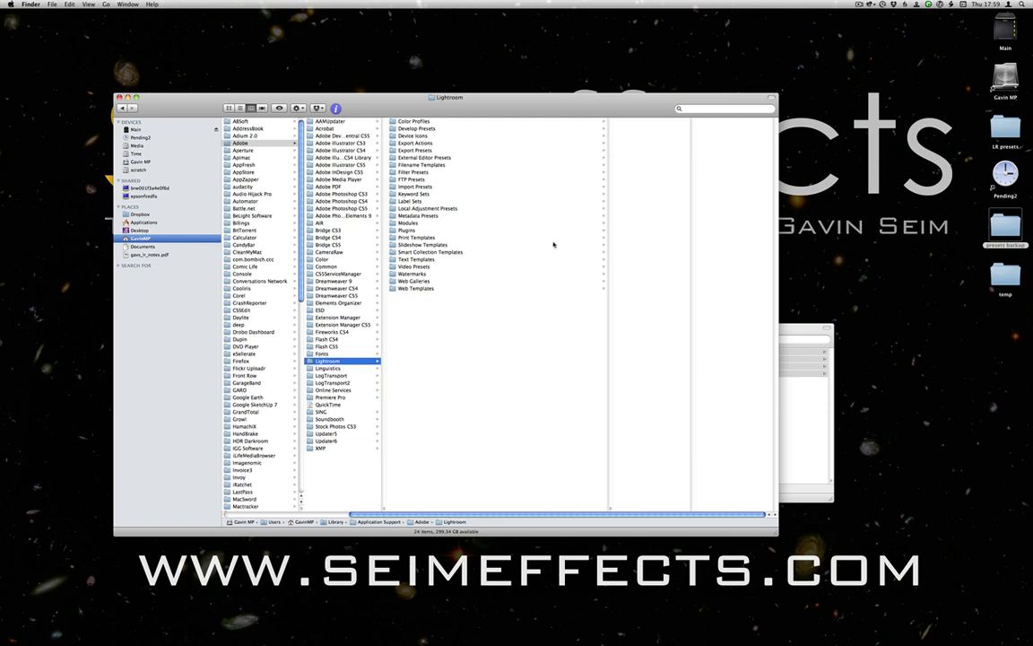
pyautogui.moveTo(520, 331)
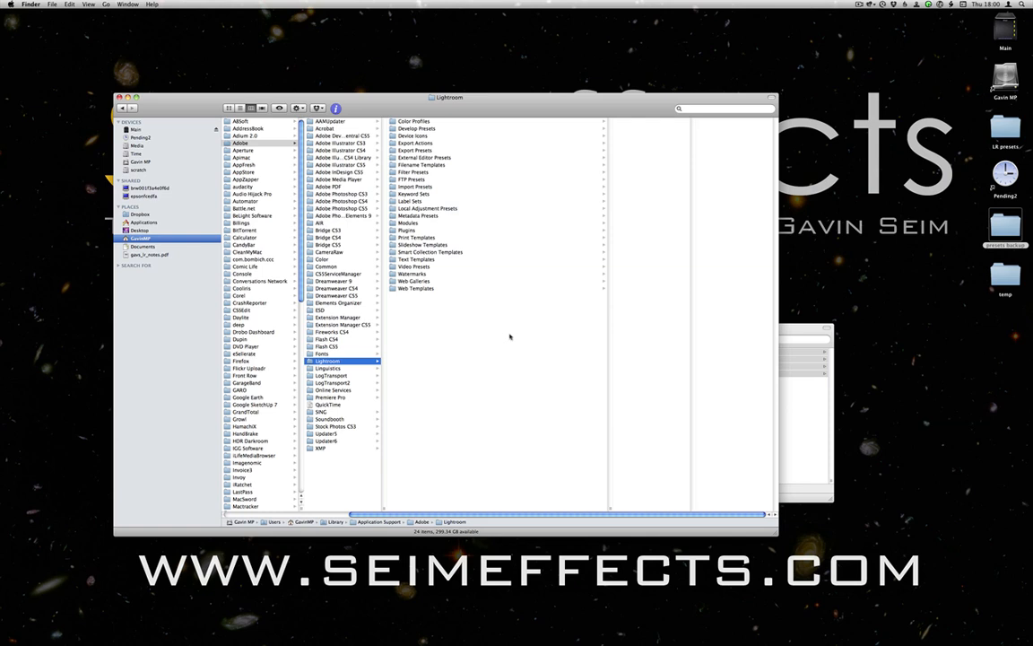
# Select all preset folders in the Lightroom folder, then close the Finder window
pyautogui.press('cmd+a')
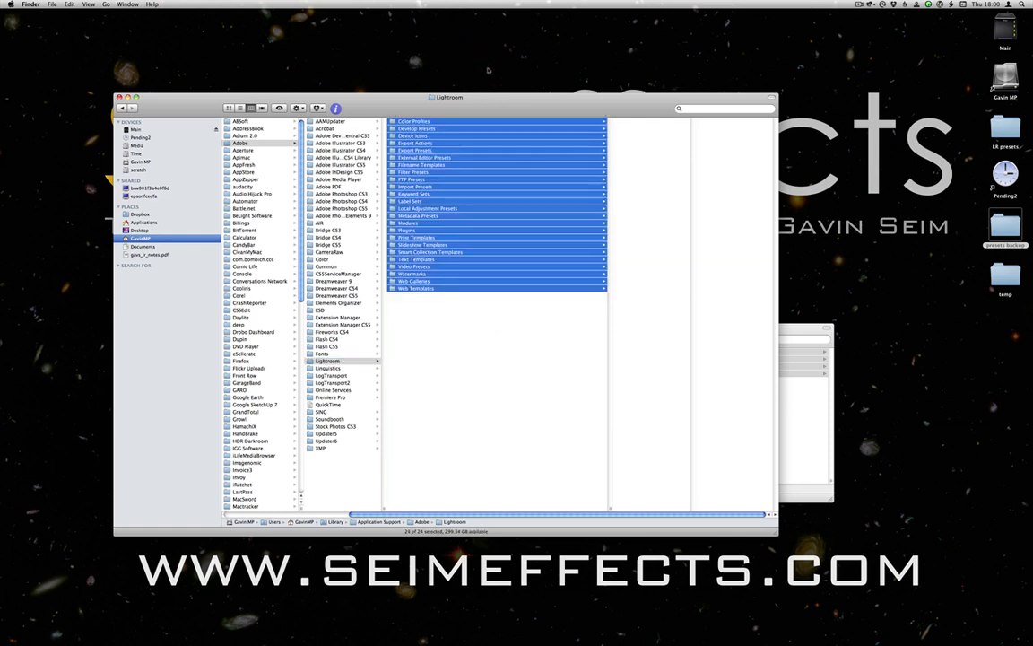
pyautogui.press('cmd+w')
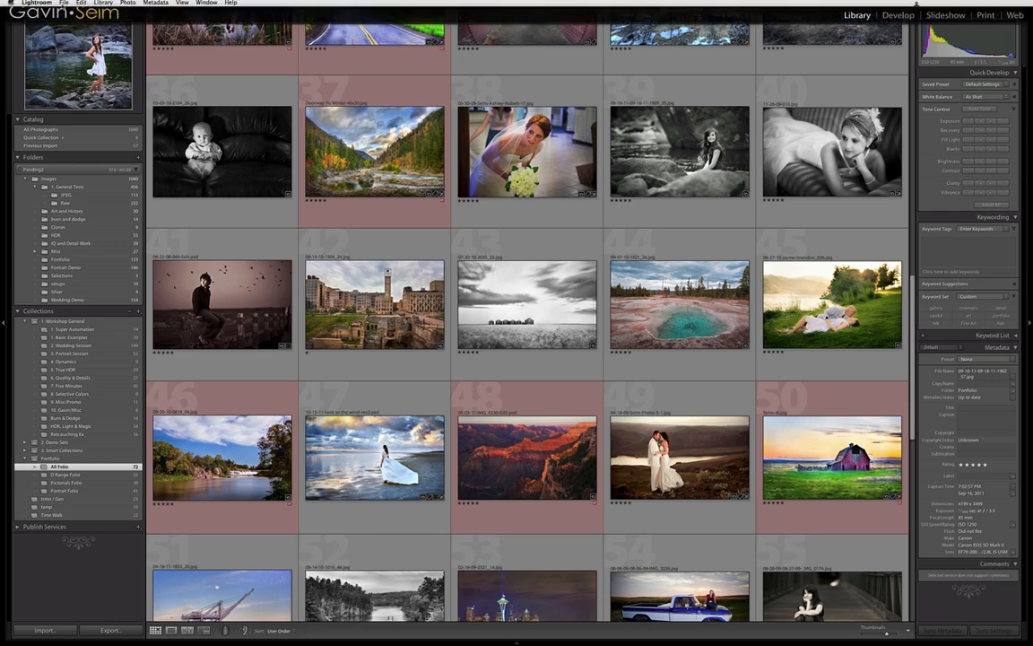
# Briefly reopen Lightroom Preferences, then hide Lightroom with Cmd+H
pyautogui.click(36, 4)
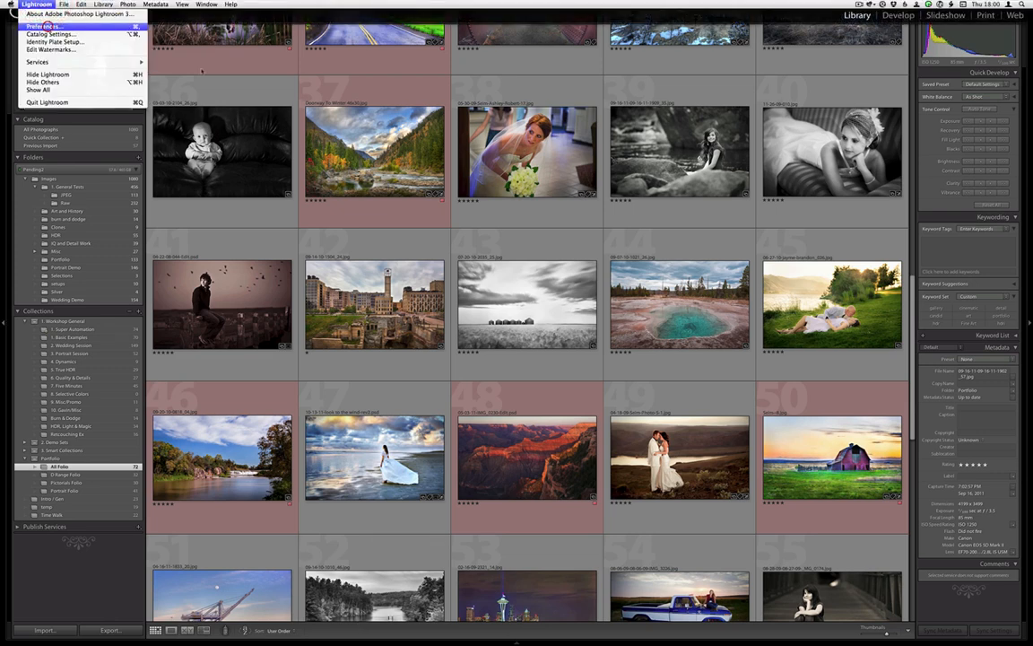
pyautogui.click(40, 27)
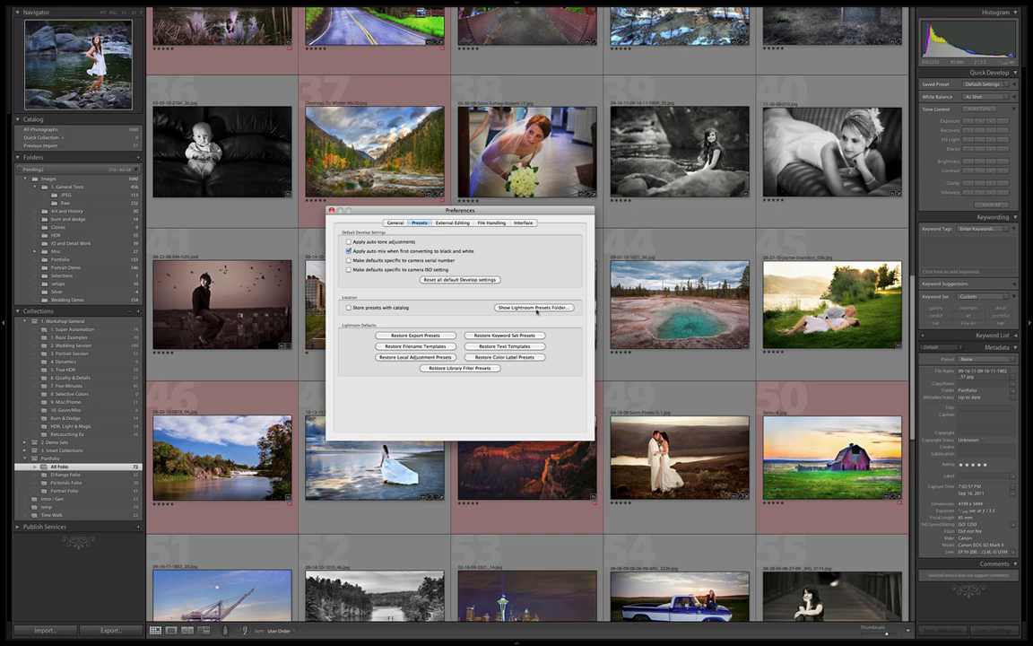
pyautogui.moveTo(501, 280)
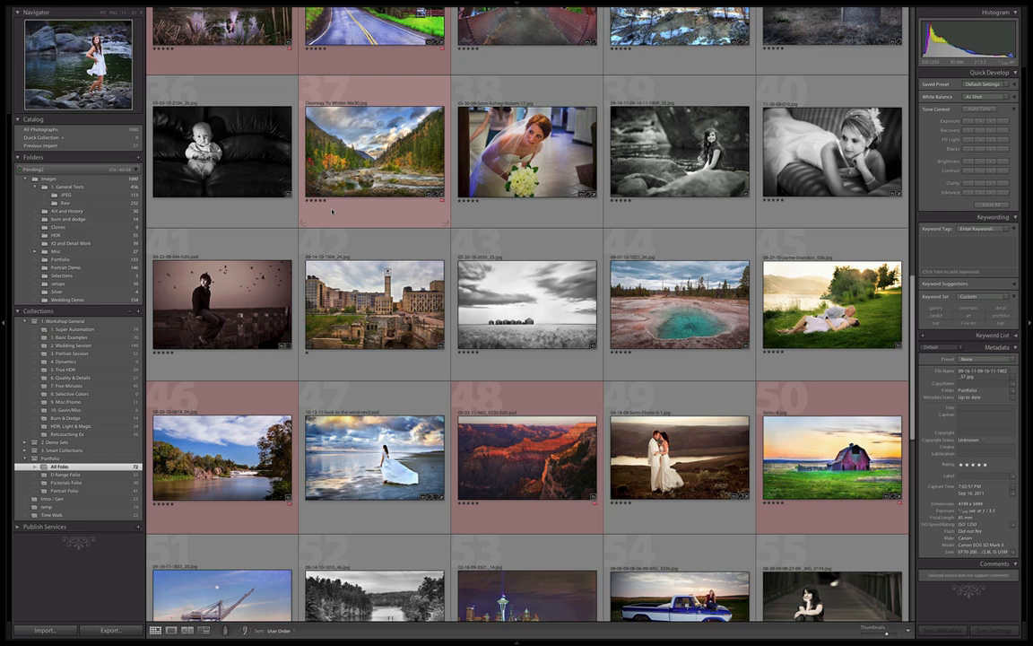
pyautogui.press('cmd')
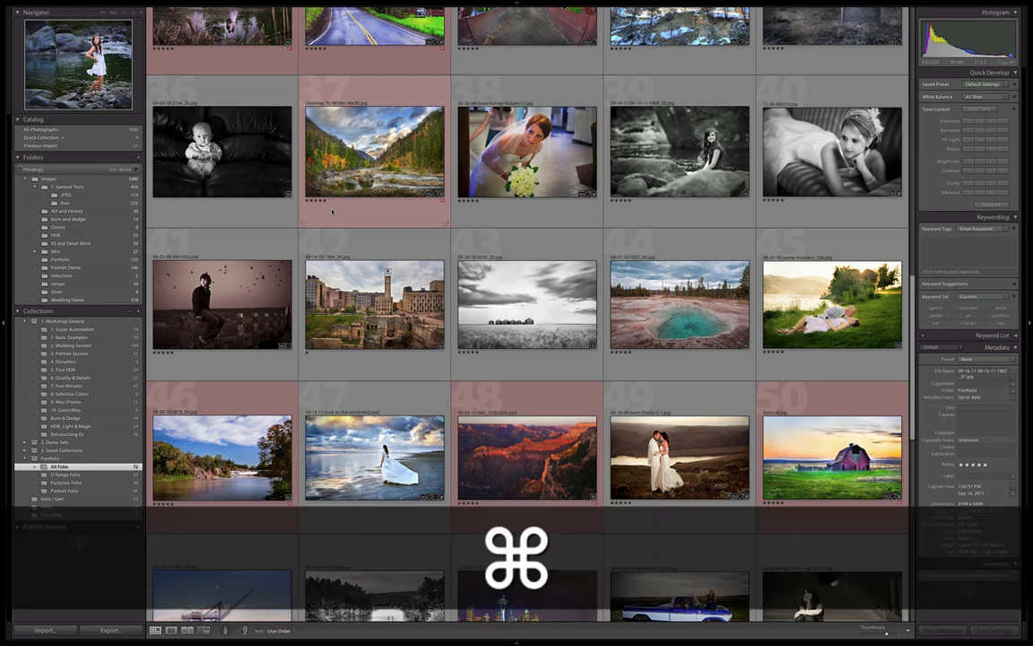
pyautogui.press('cmd+h')
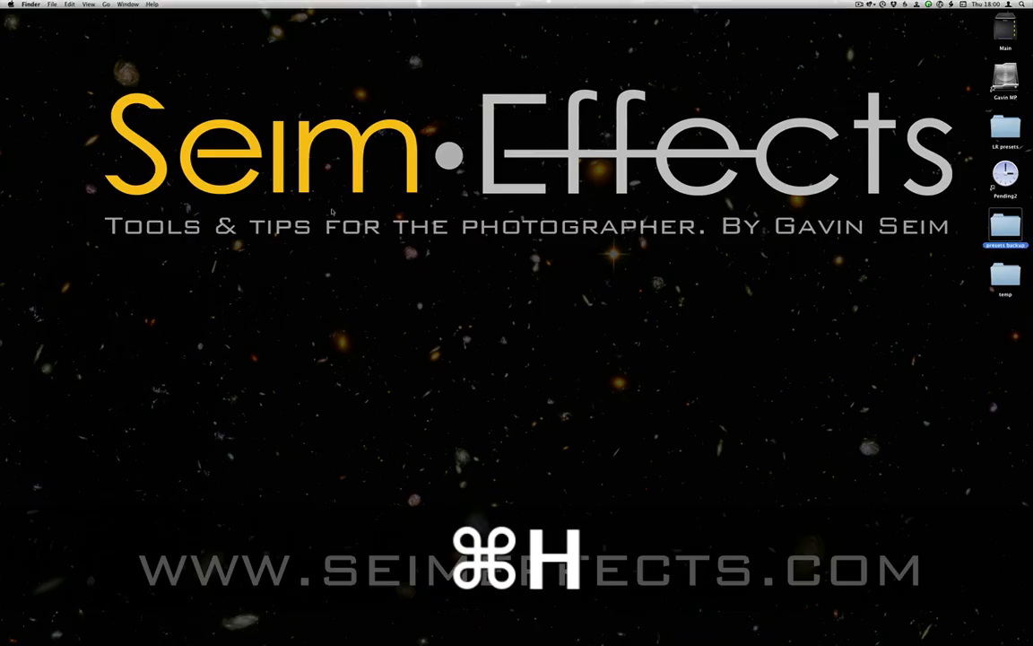